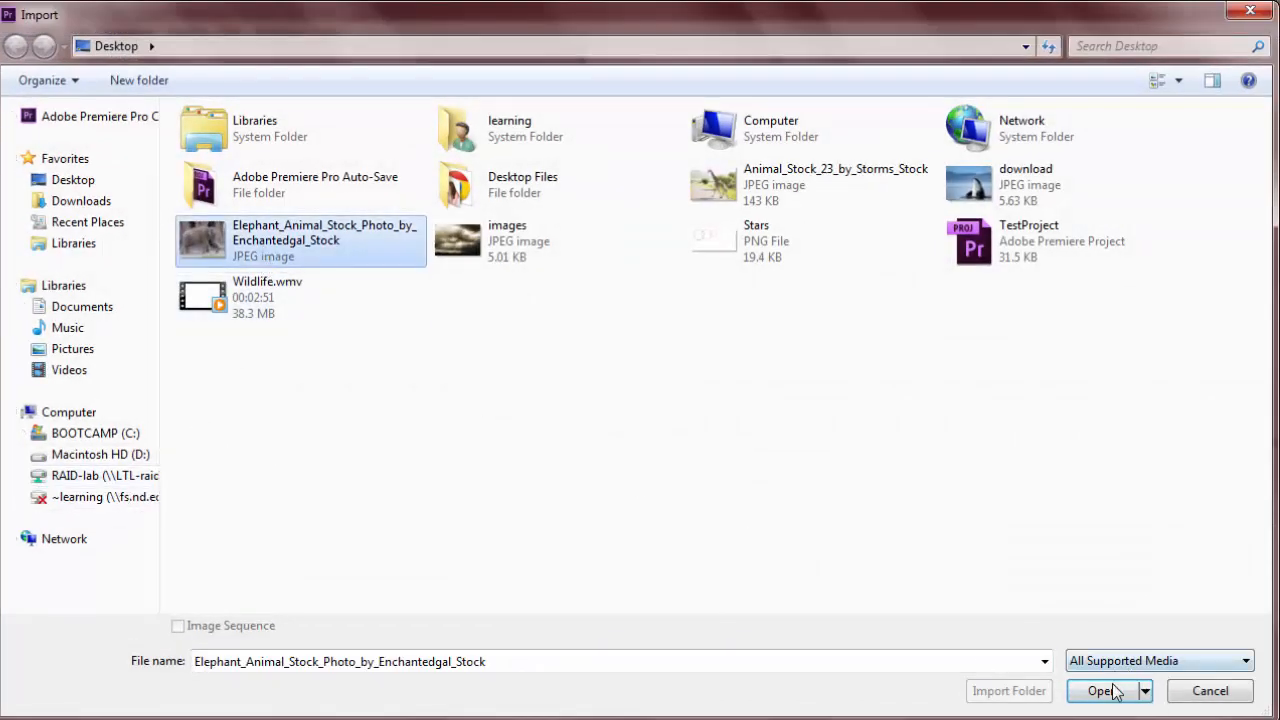
- Import the Elephant_Animal_Stock_Photo_by_Enchantedgal_Stock image into TestProject
click(1100, 691)
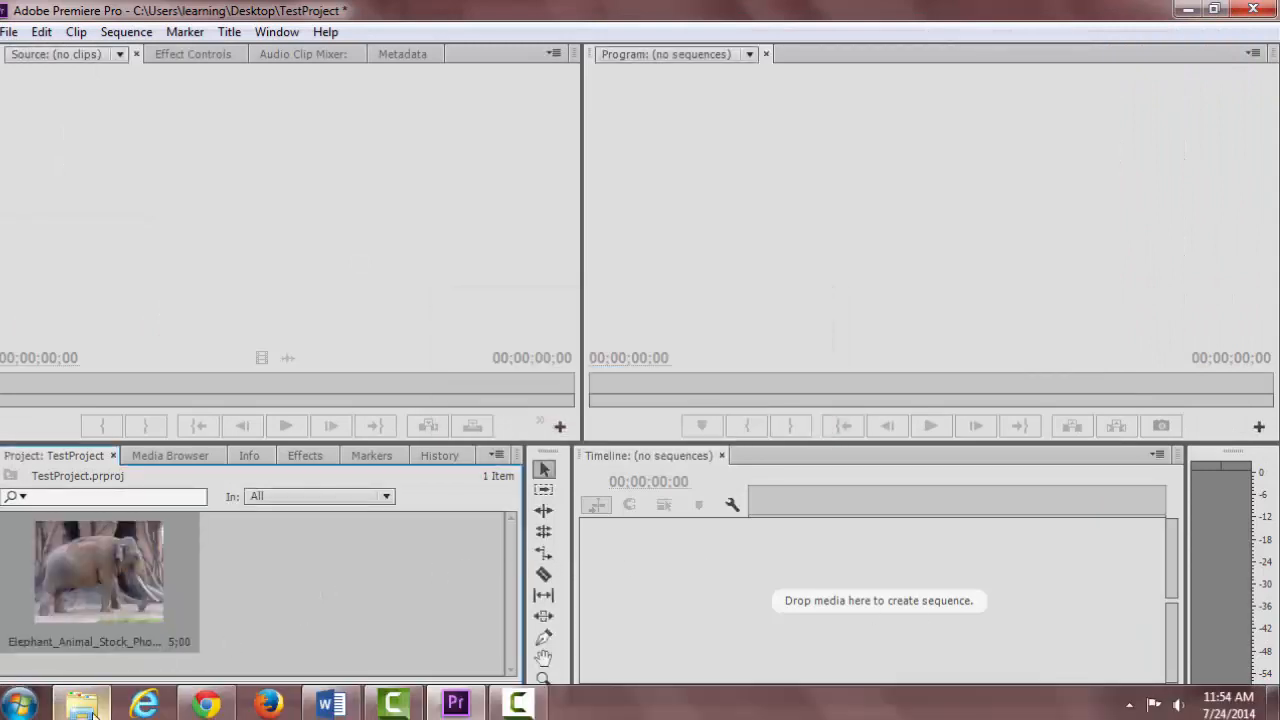
- Rename the elephant photo on the Desktop to '34' in Explorer, then minimize Explorer
click(83, 703)
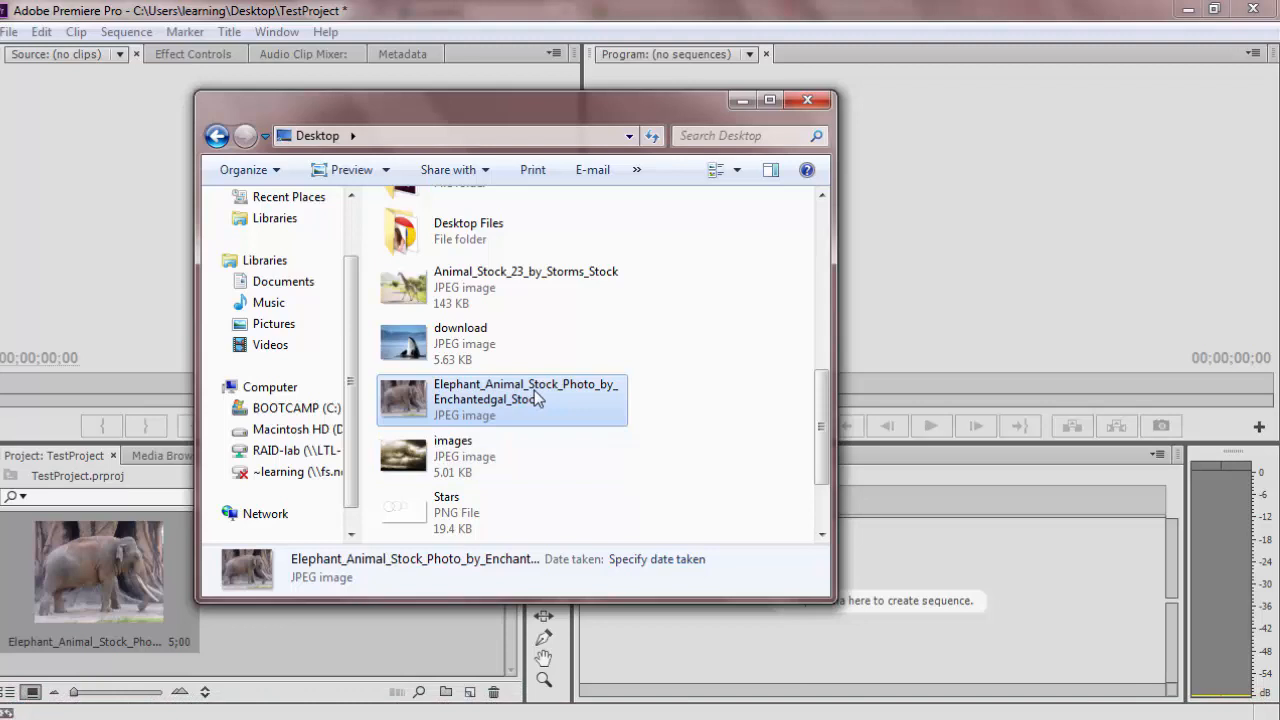
right_click(500, 400)
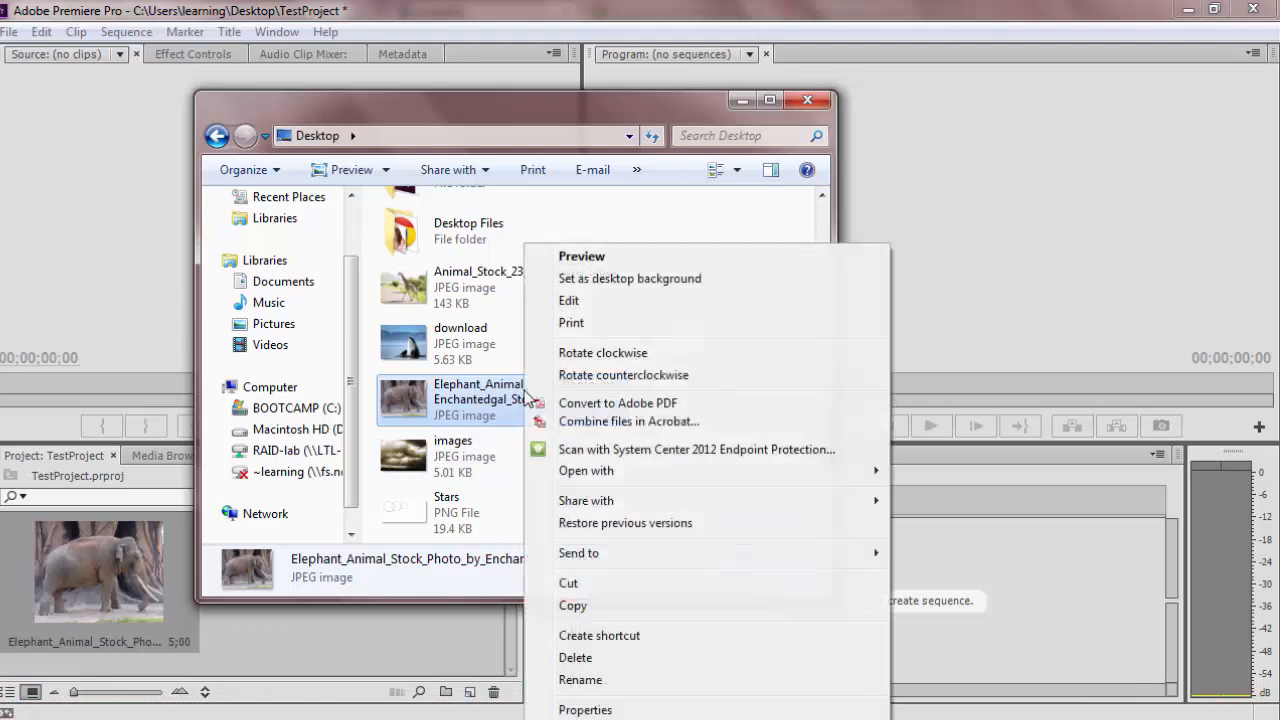
click(580, 680)
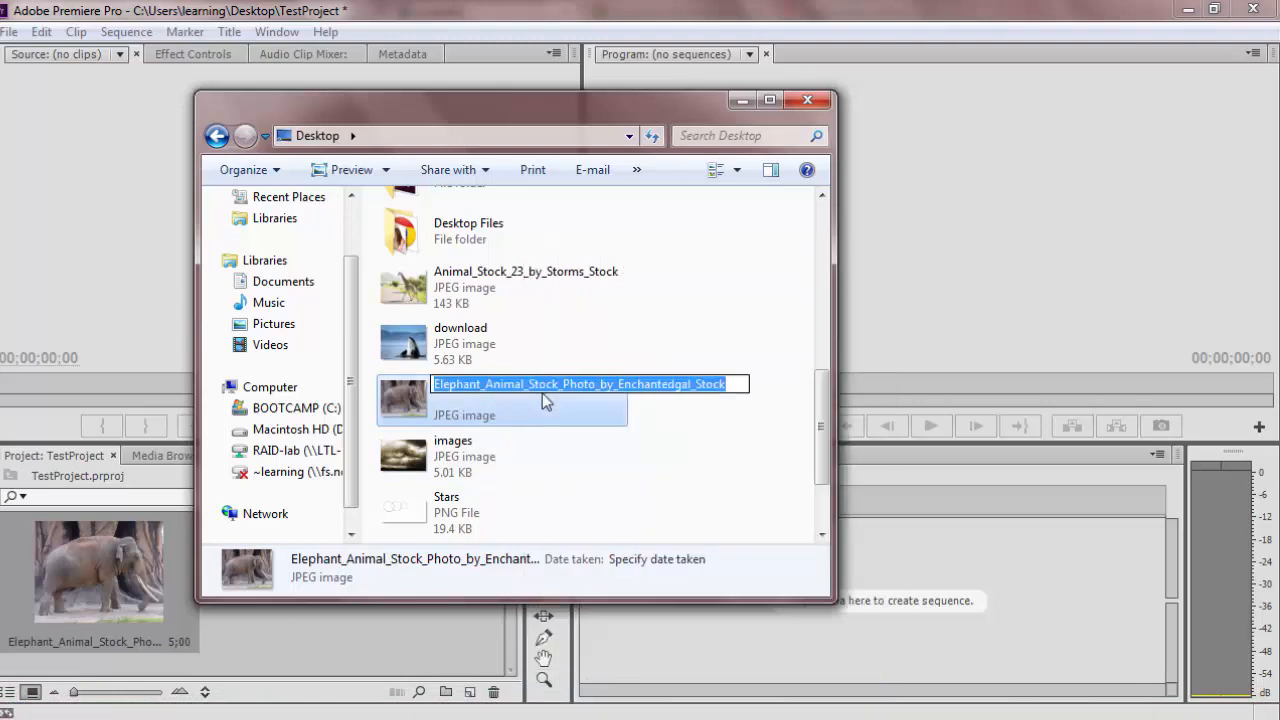
text(34)
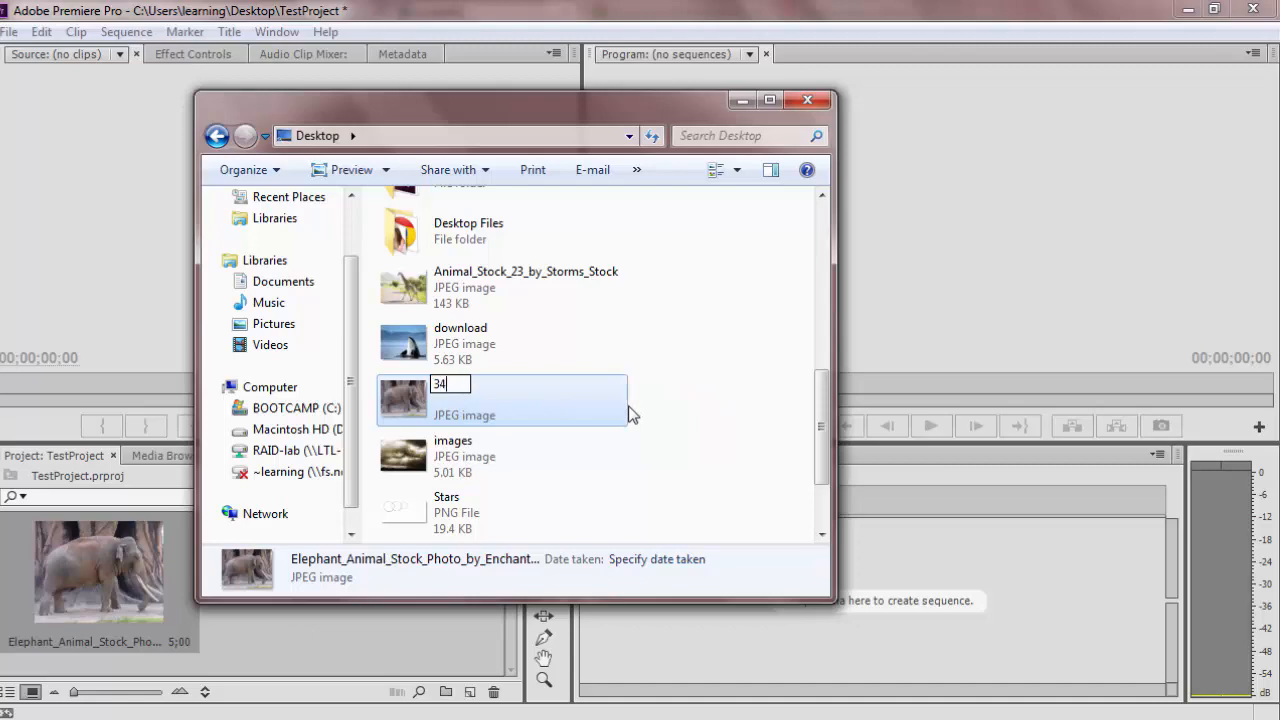
key(Return)
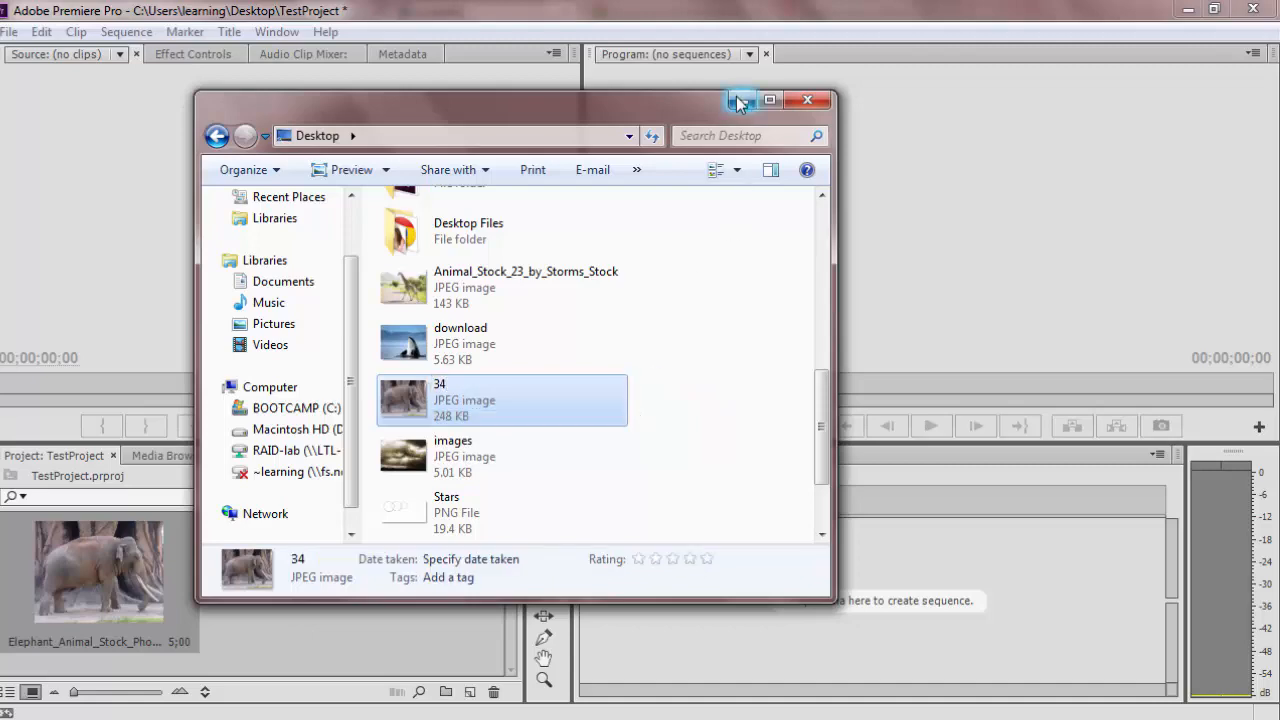
click(806, 100)
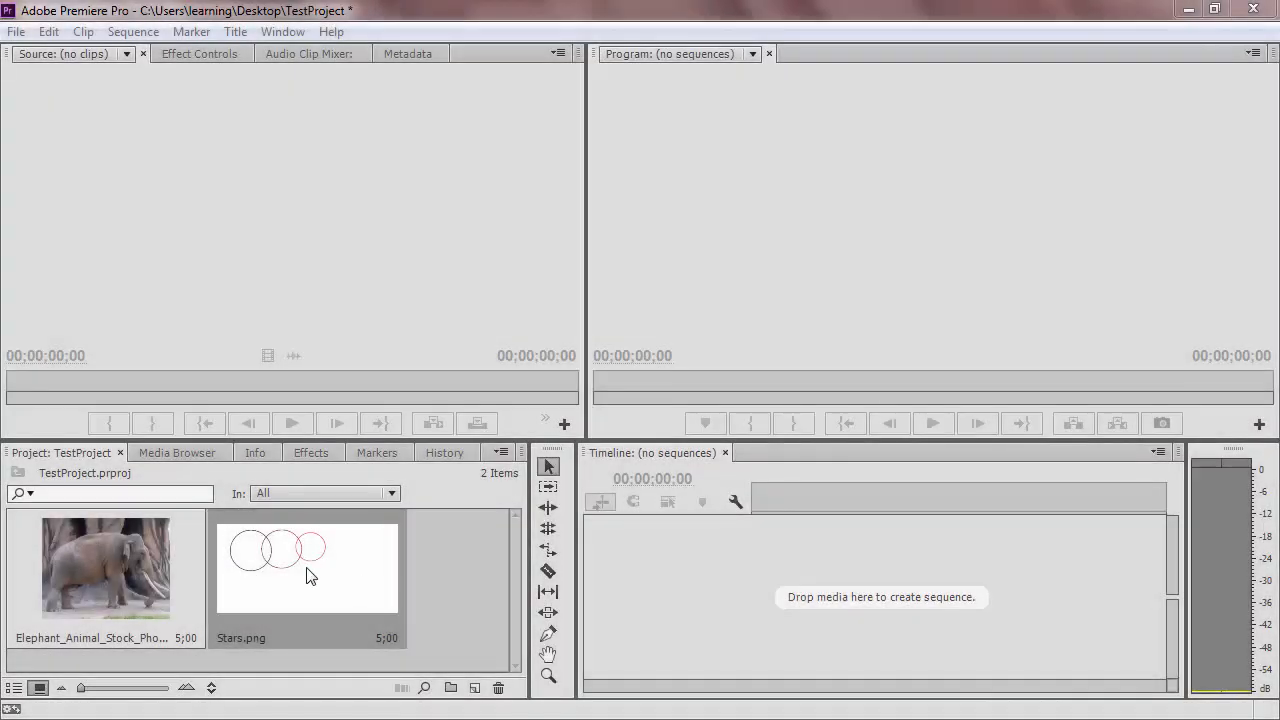
- Open Stars.png in Paint and pick pink as the paint colour
double_click(307, 567)
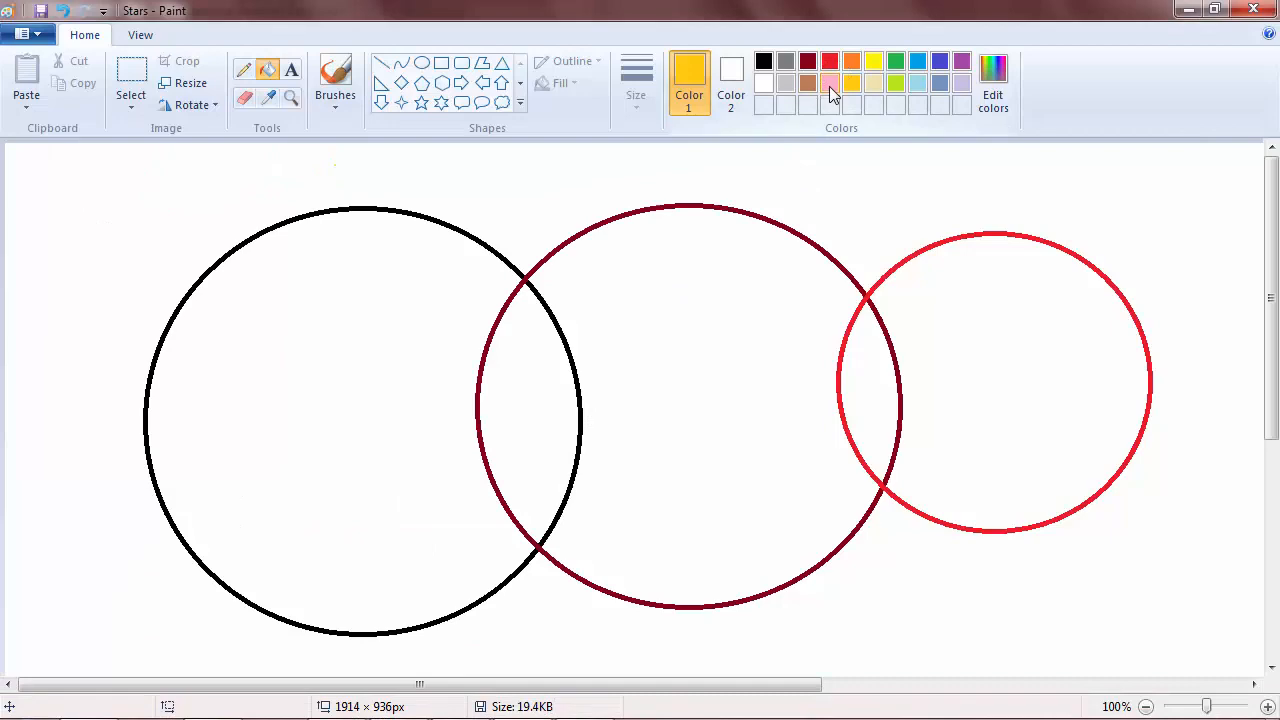
click(829, 83)
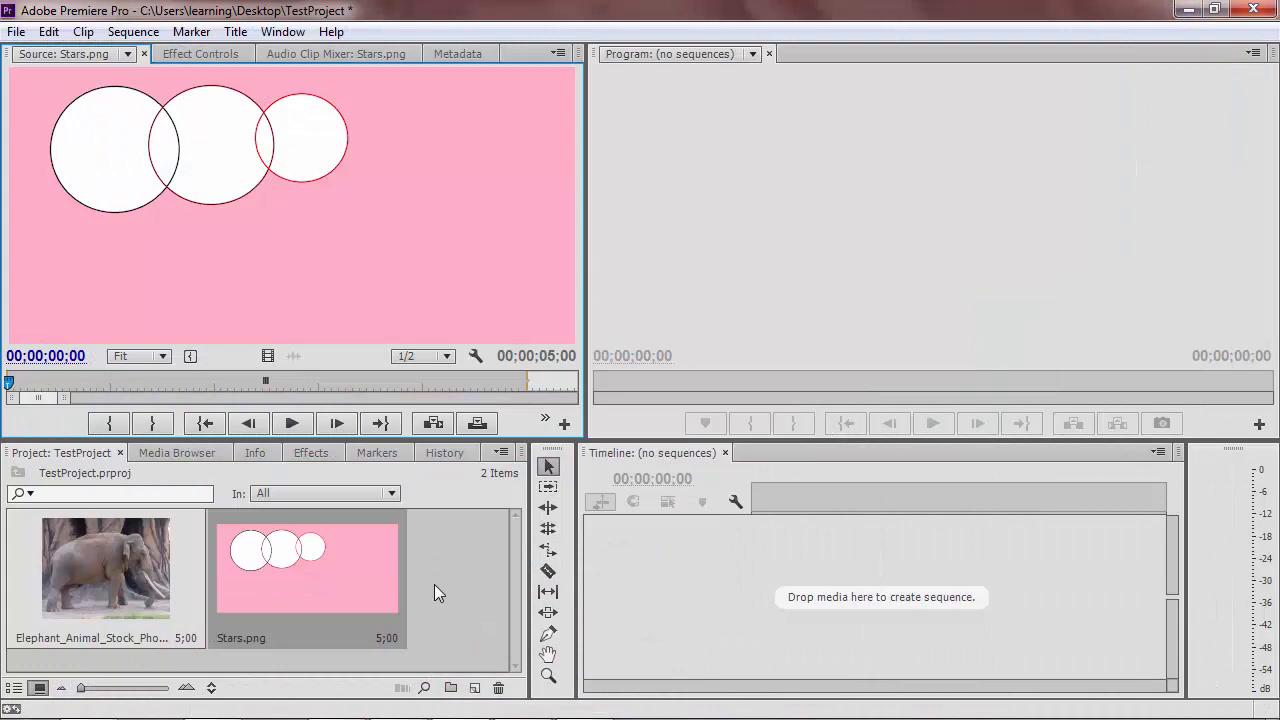
mouse_move(165, 237)
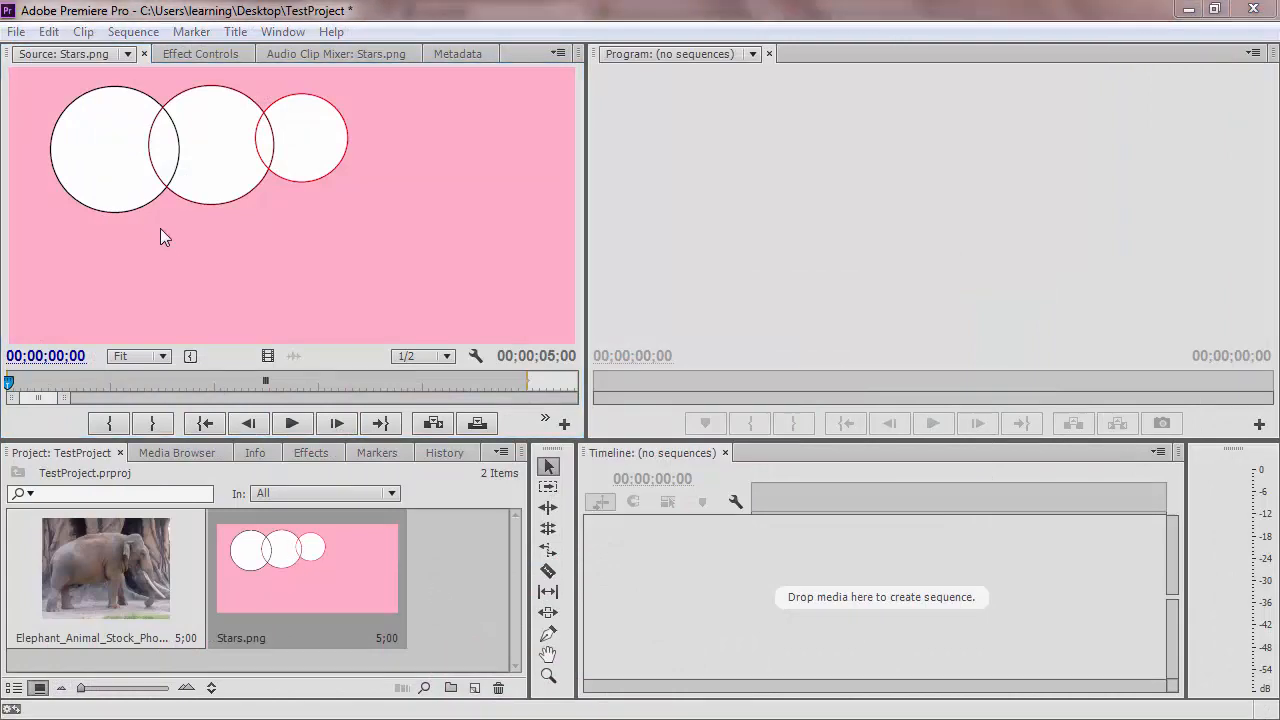
- Import the Animal_Stock_23_by_Storms_Stock giraffe photo via File > Import
click(16, 31)
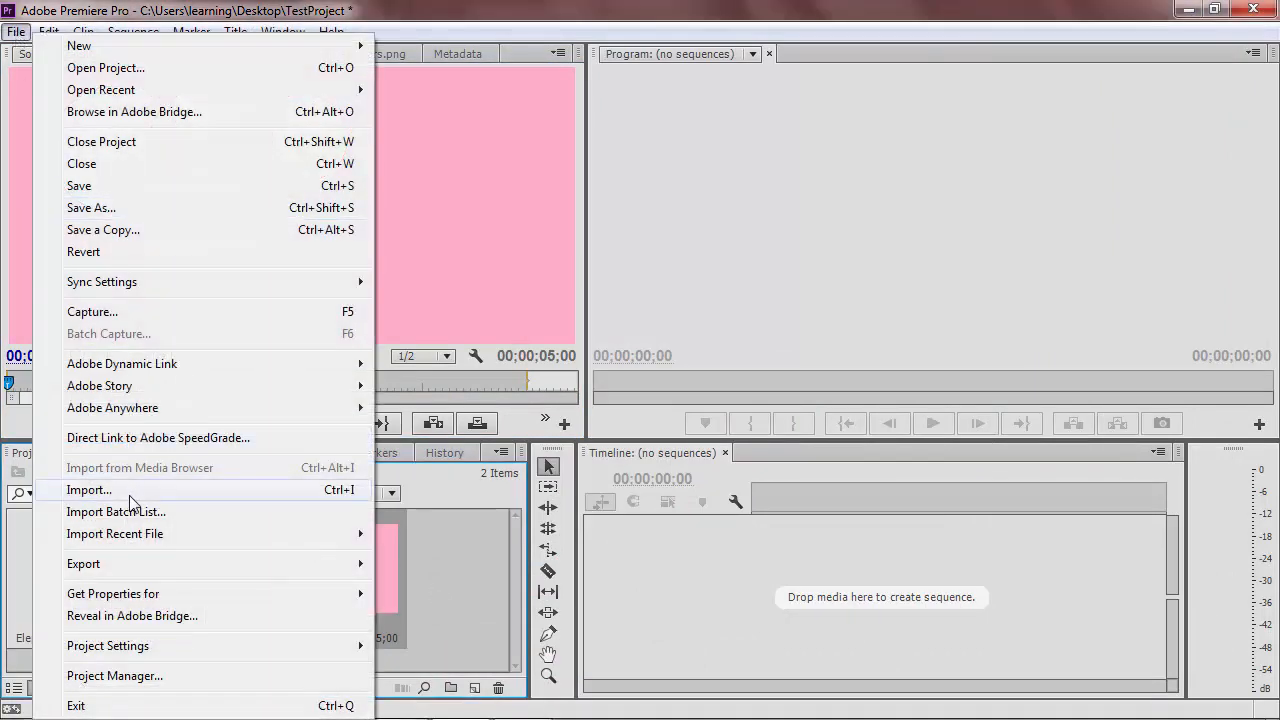
click(89, 489)
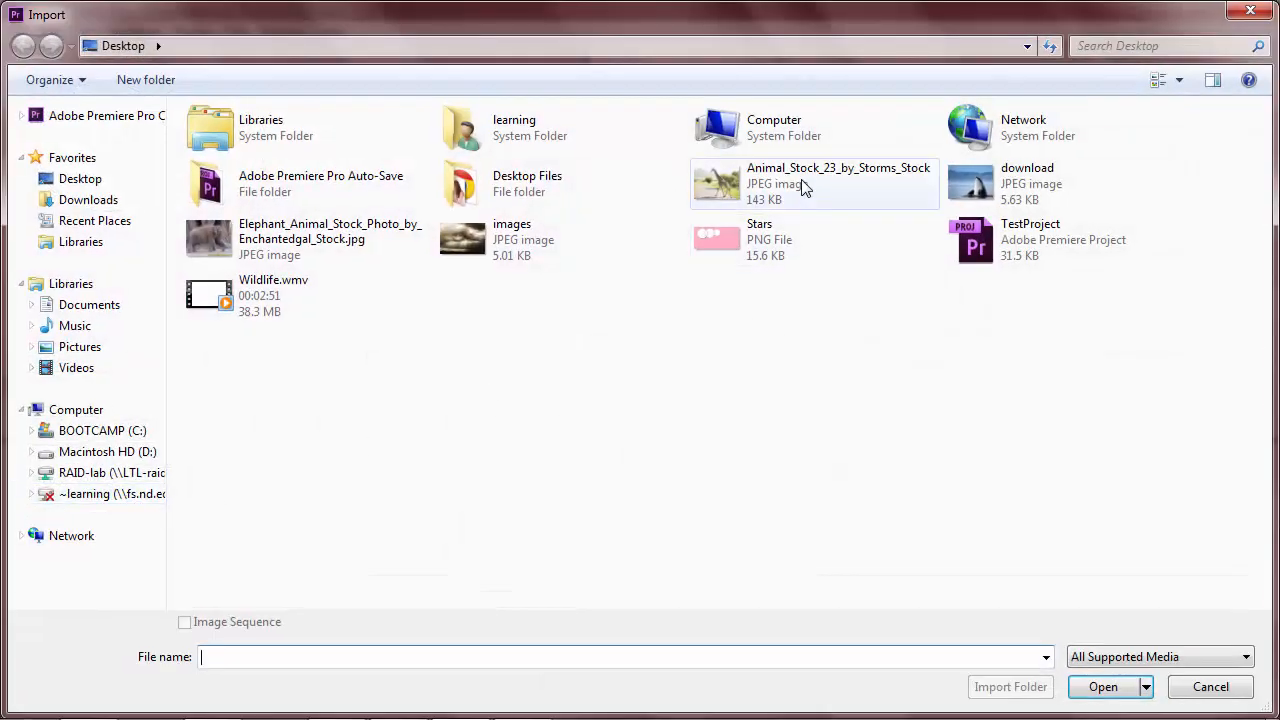
click(1103, 686)
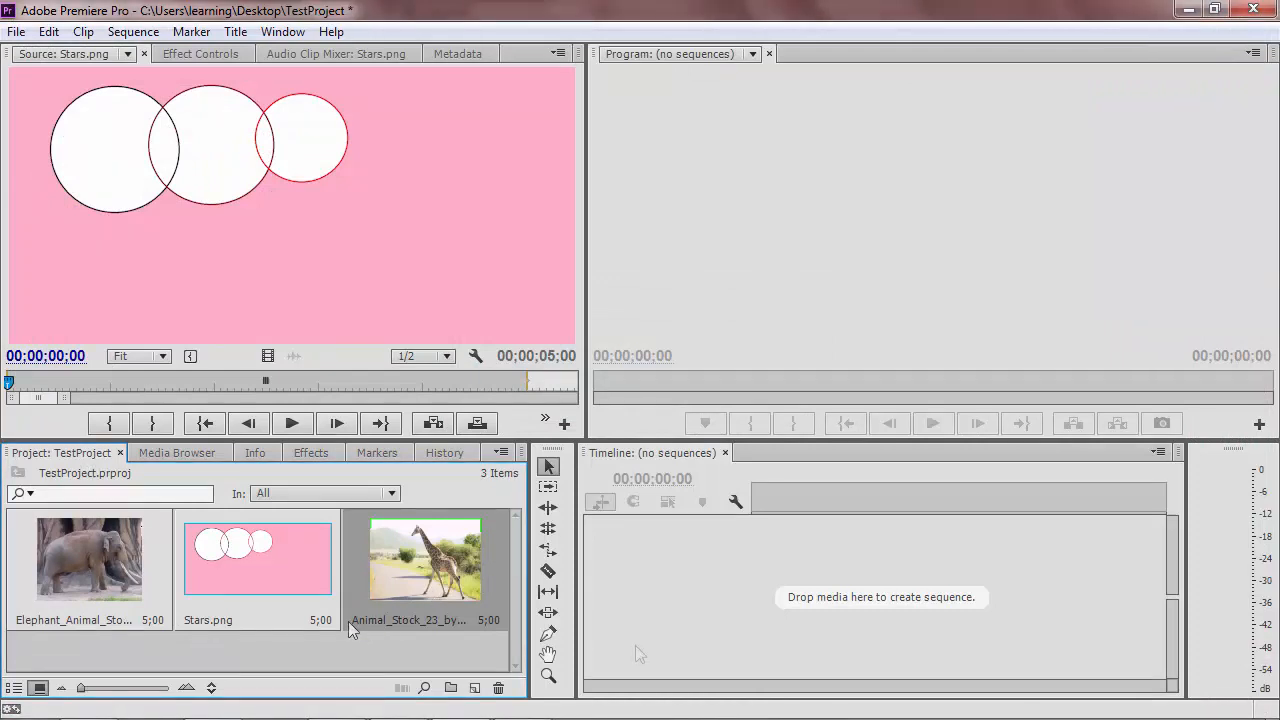
mouse_move(253, 520)
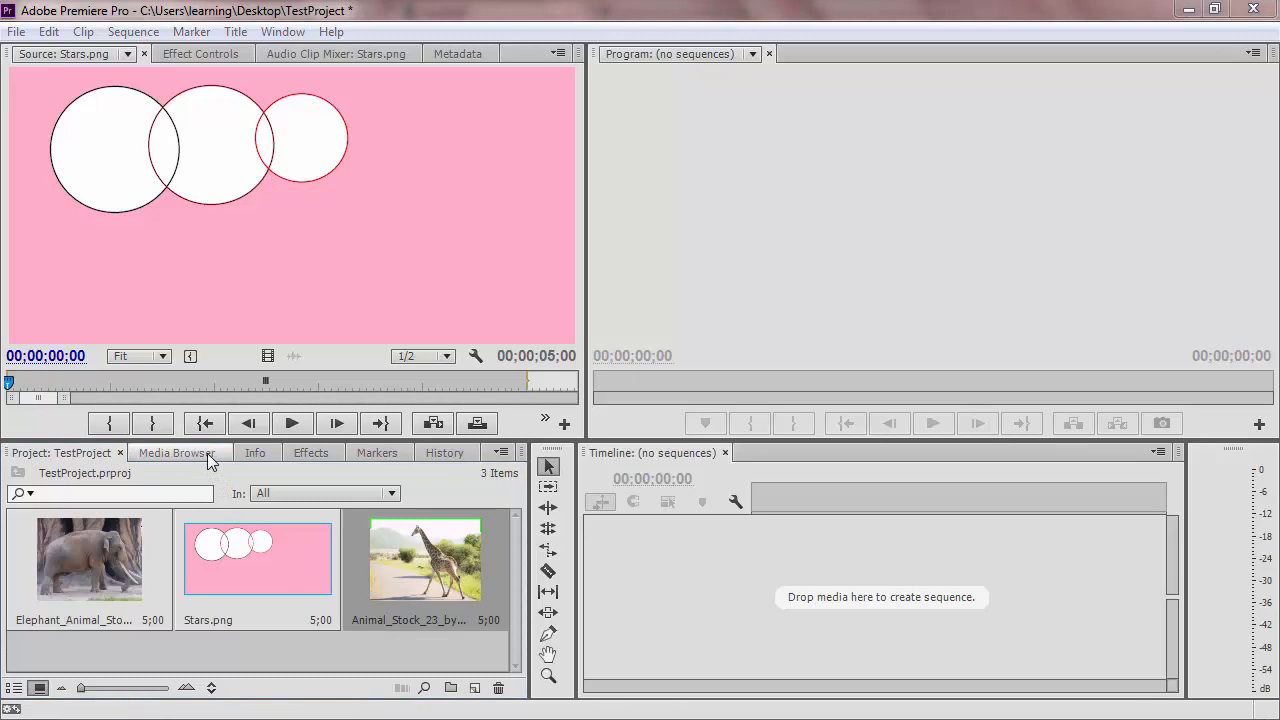
- Import the Ekho-Nocturne audio track from the Media Browser
click(176, 452)
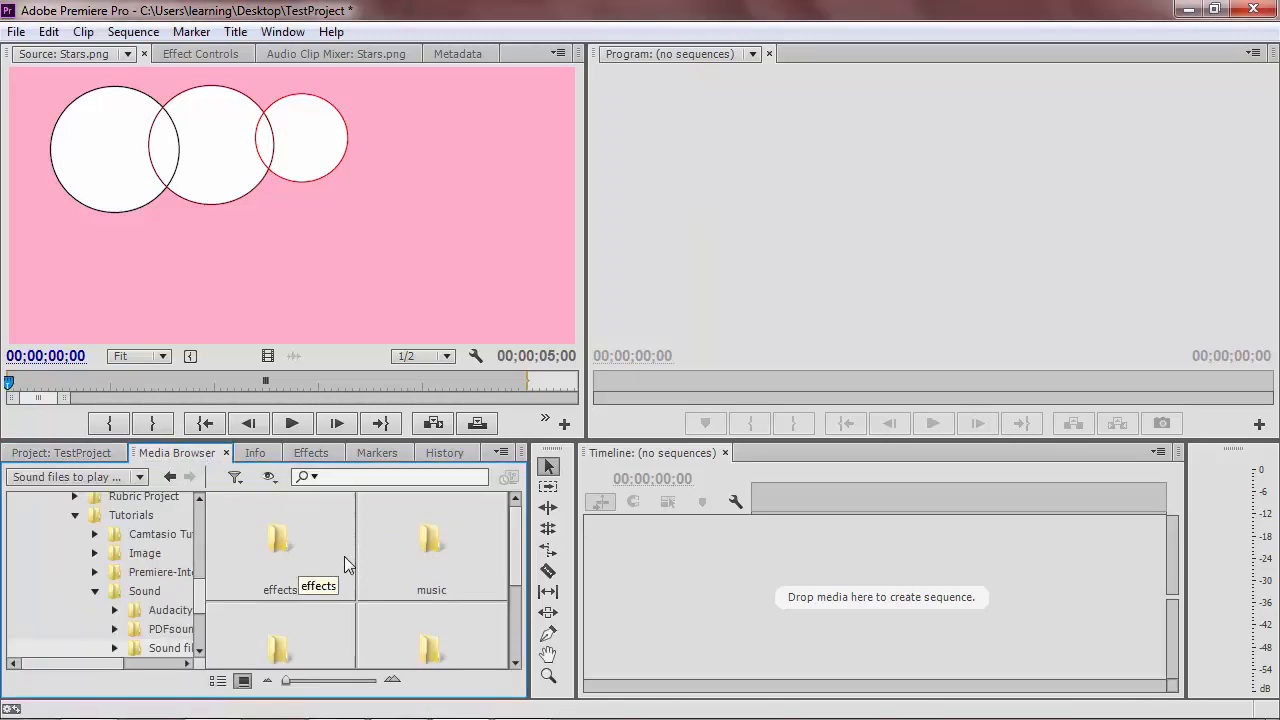
right_click(280, 540)
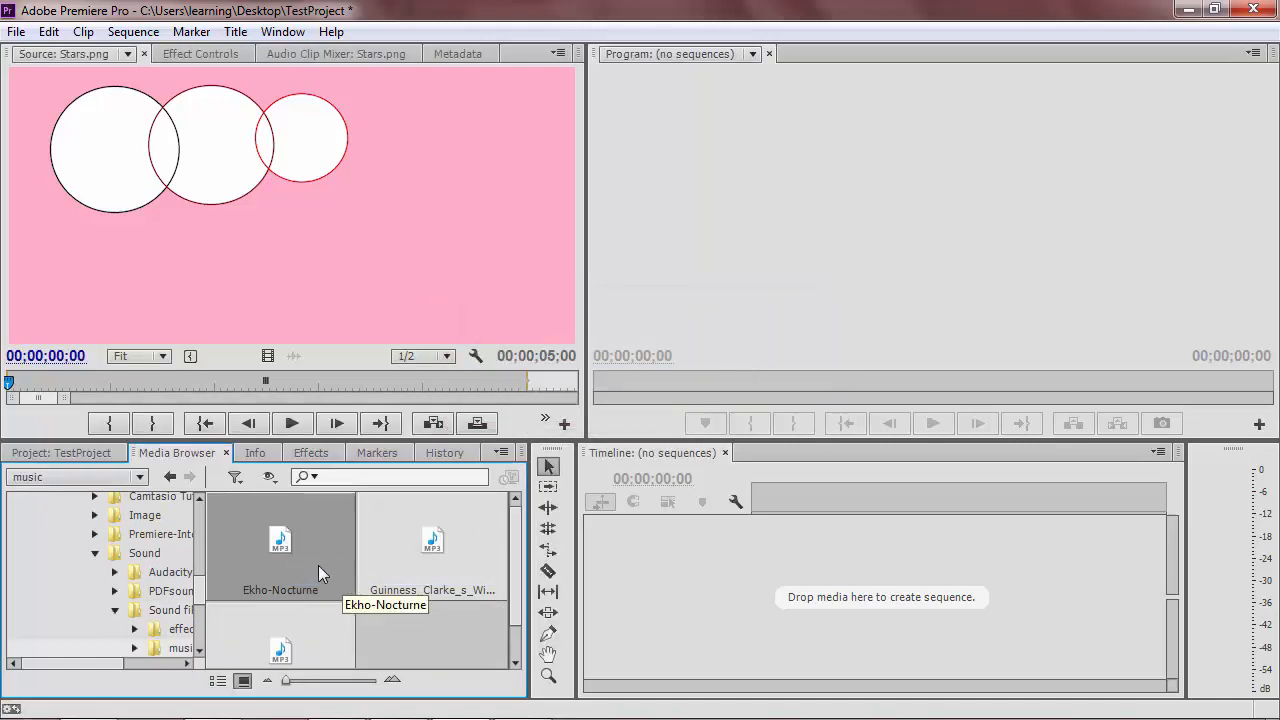
click(62, 452)
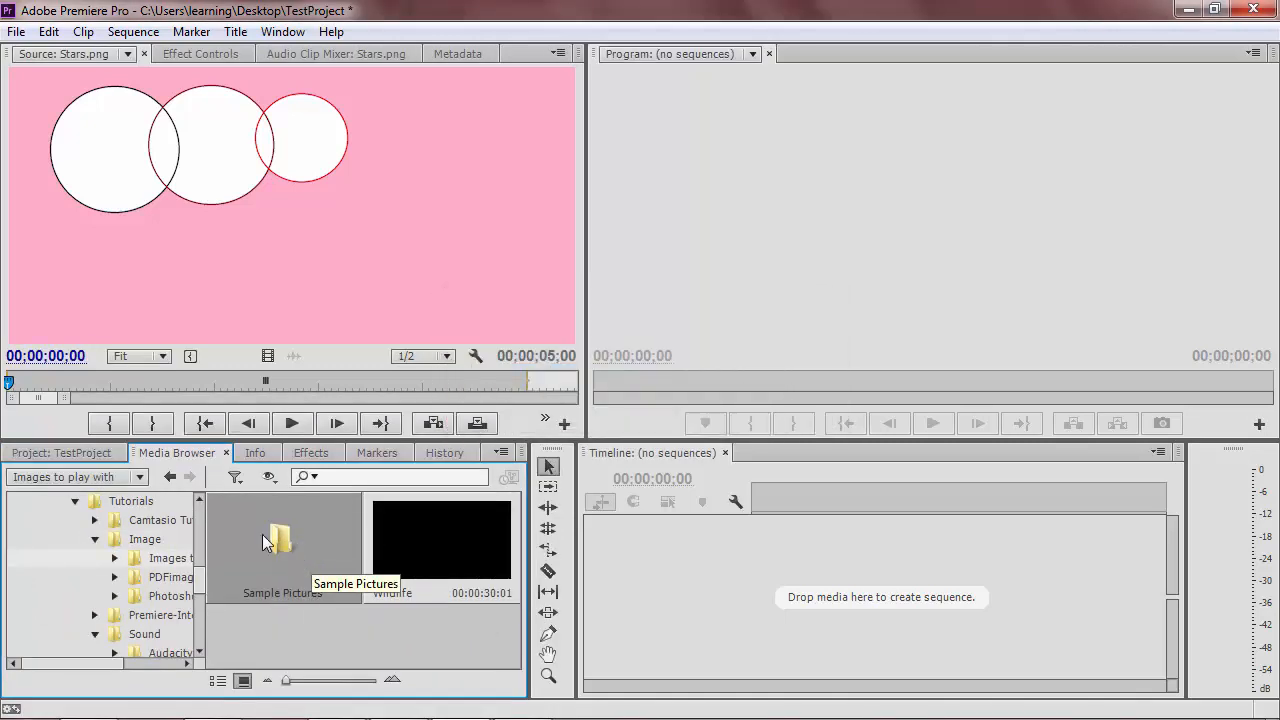
- Import the Sample Pictures folder, open the bin to check its images, then close it
click(62, 452)
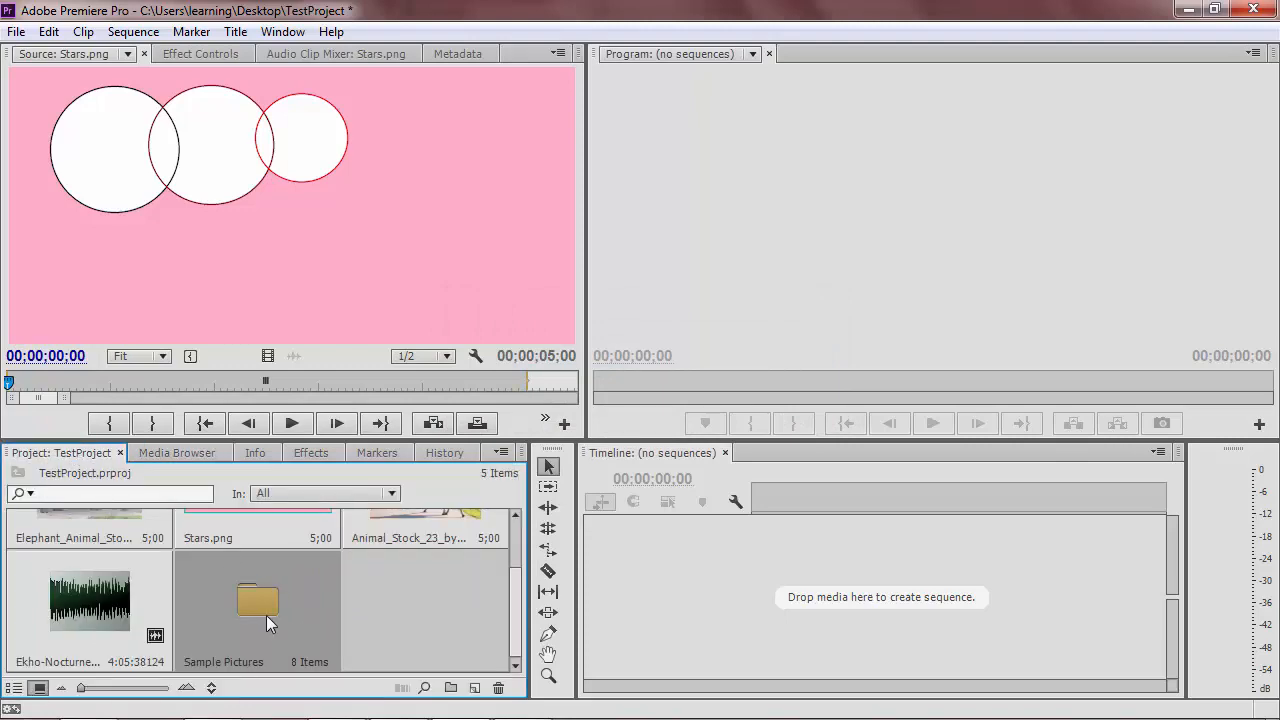
double_click(257, 600)
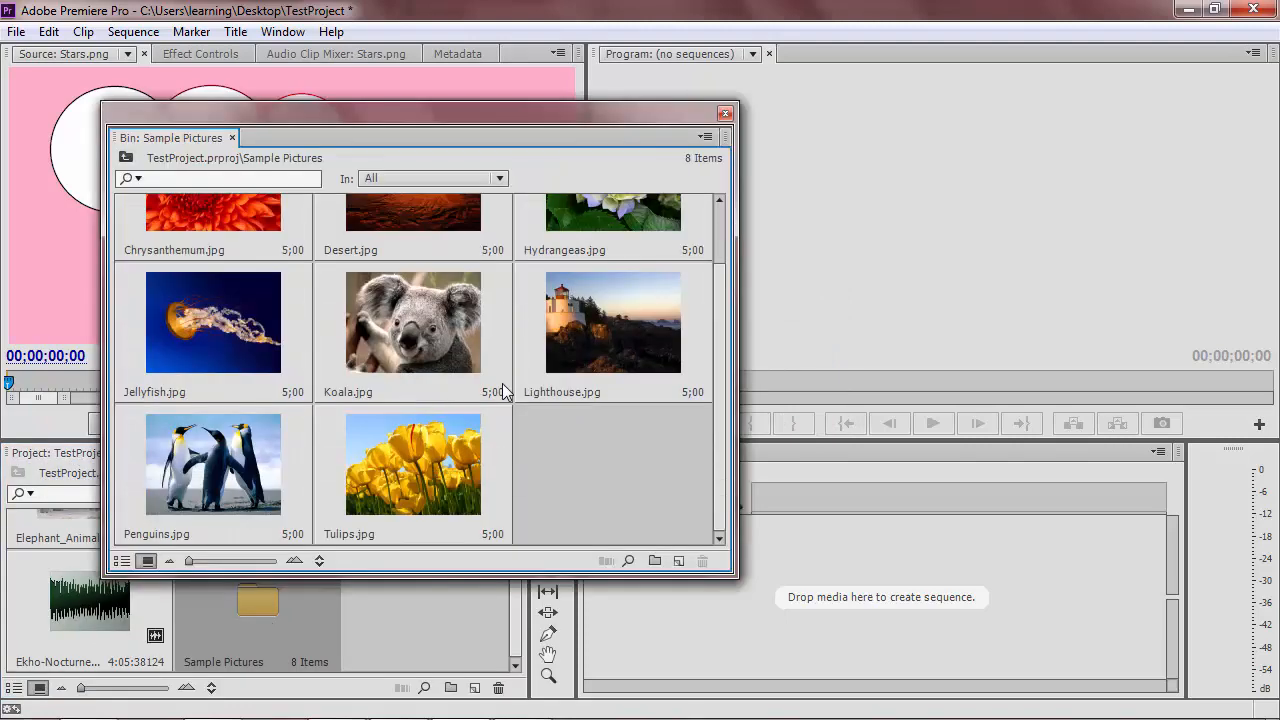
click(725, 112)
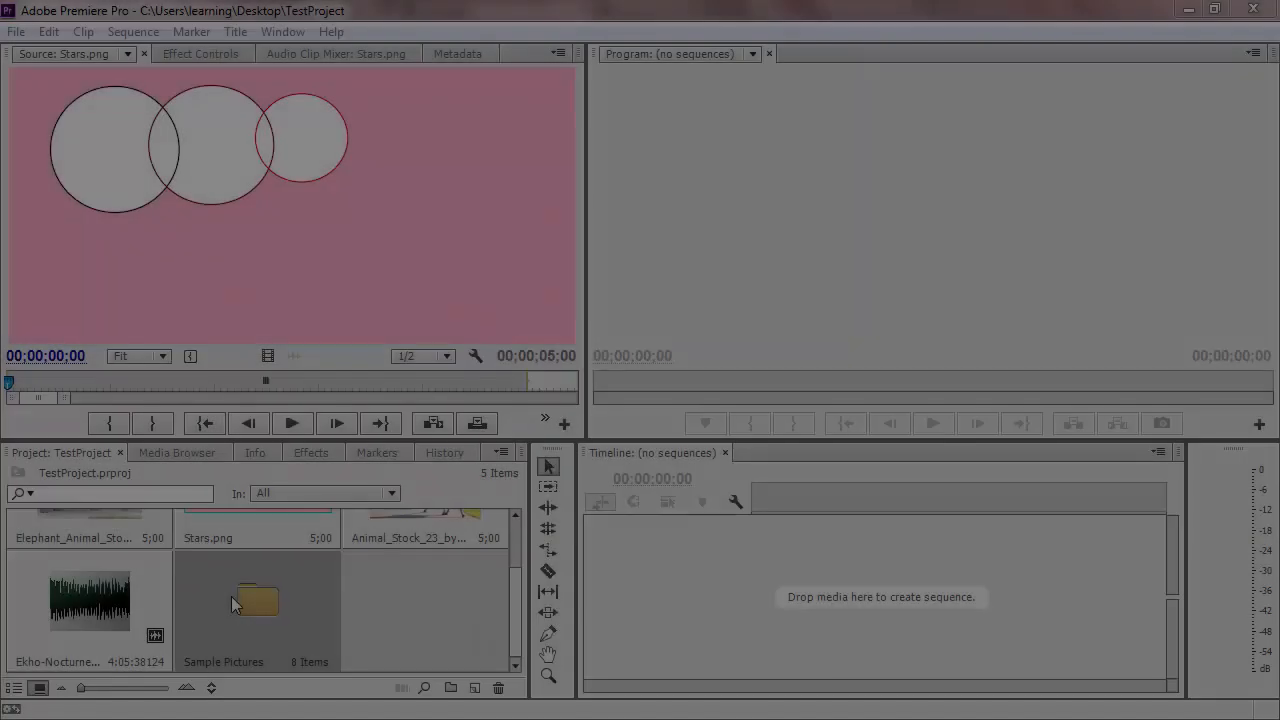
- Load the Wildlife video into the Source Monitor, scrub it, and return to the project
click(177, 452)
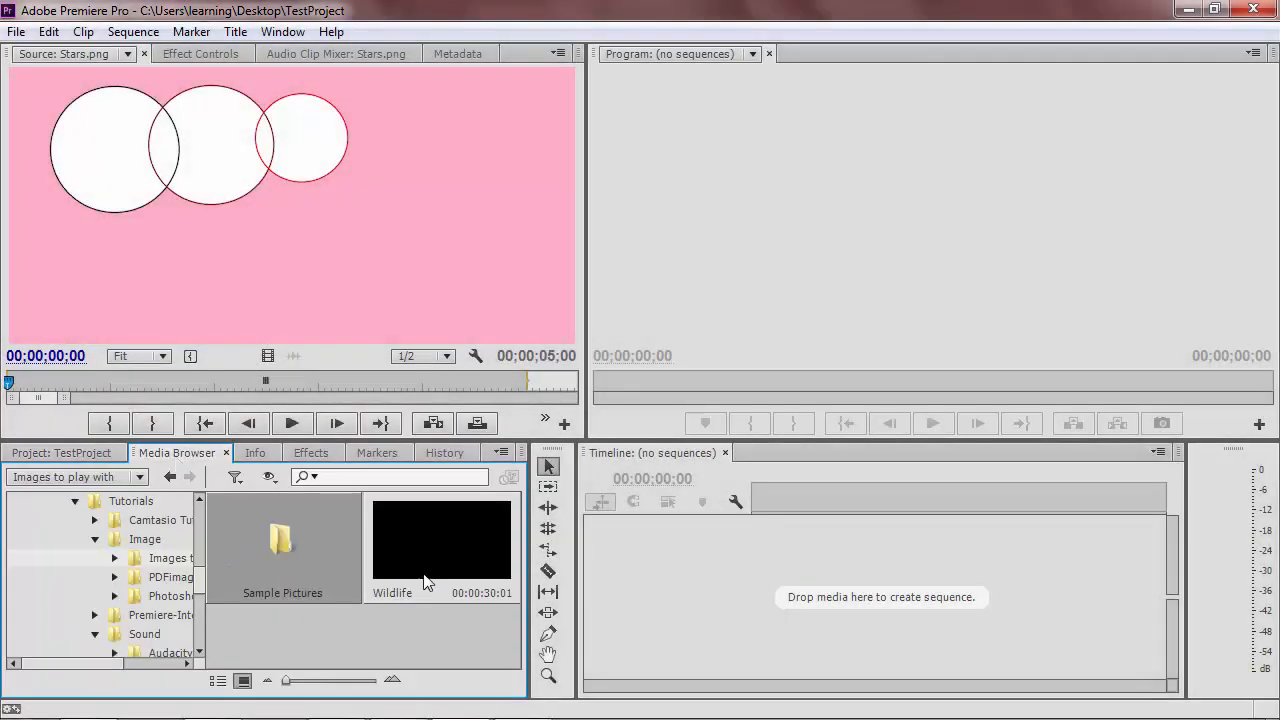
double_click(441, 540)
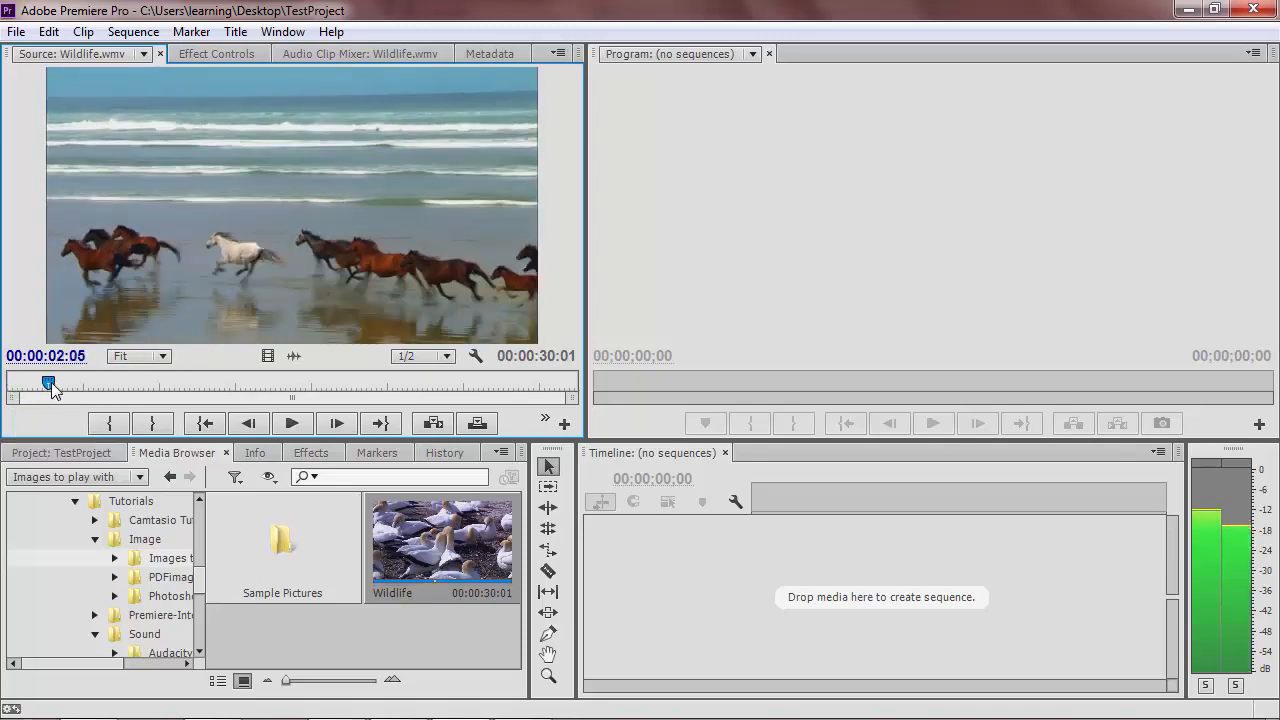
drag(48, 383, 98, 383)
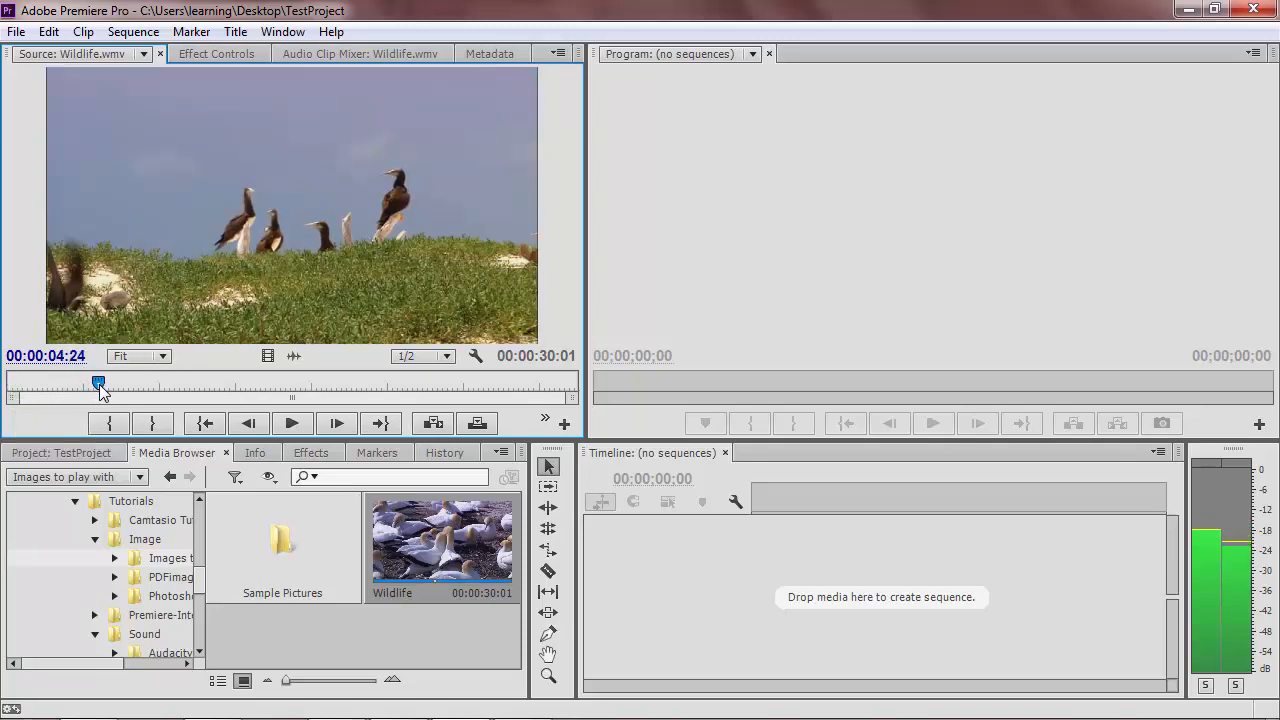
click(62, 452)
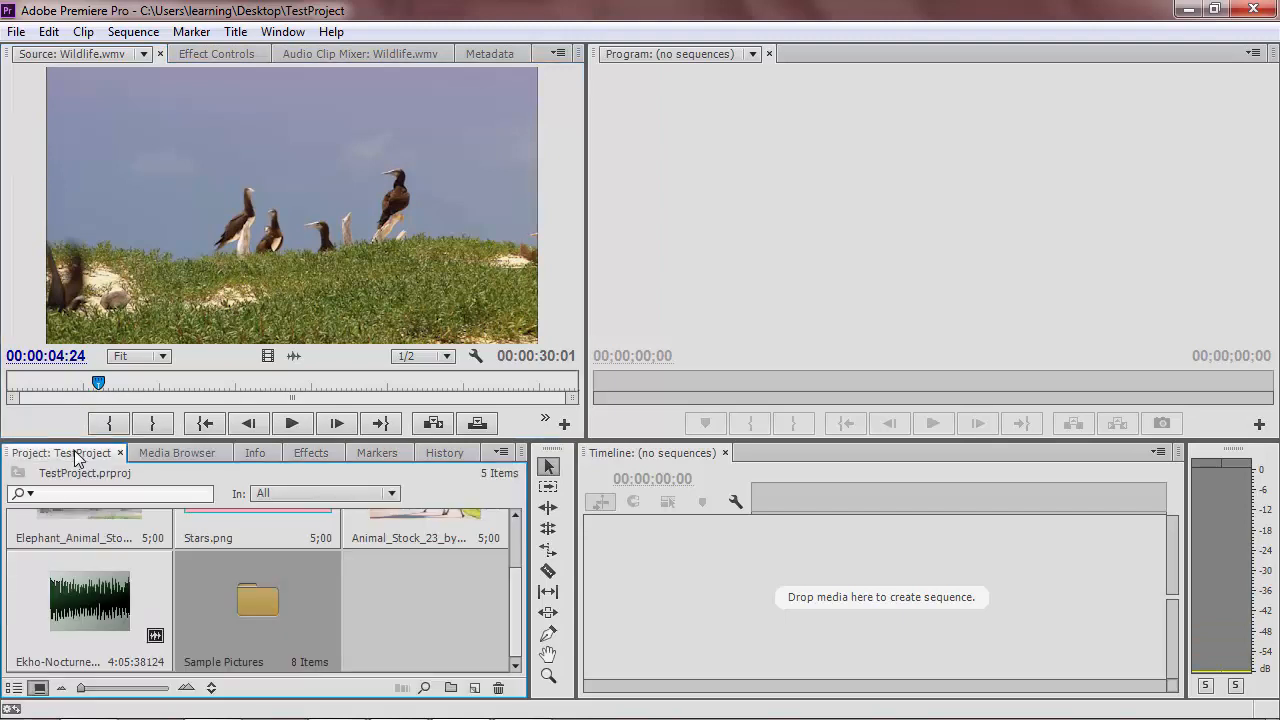
mouse_move(405, 502)
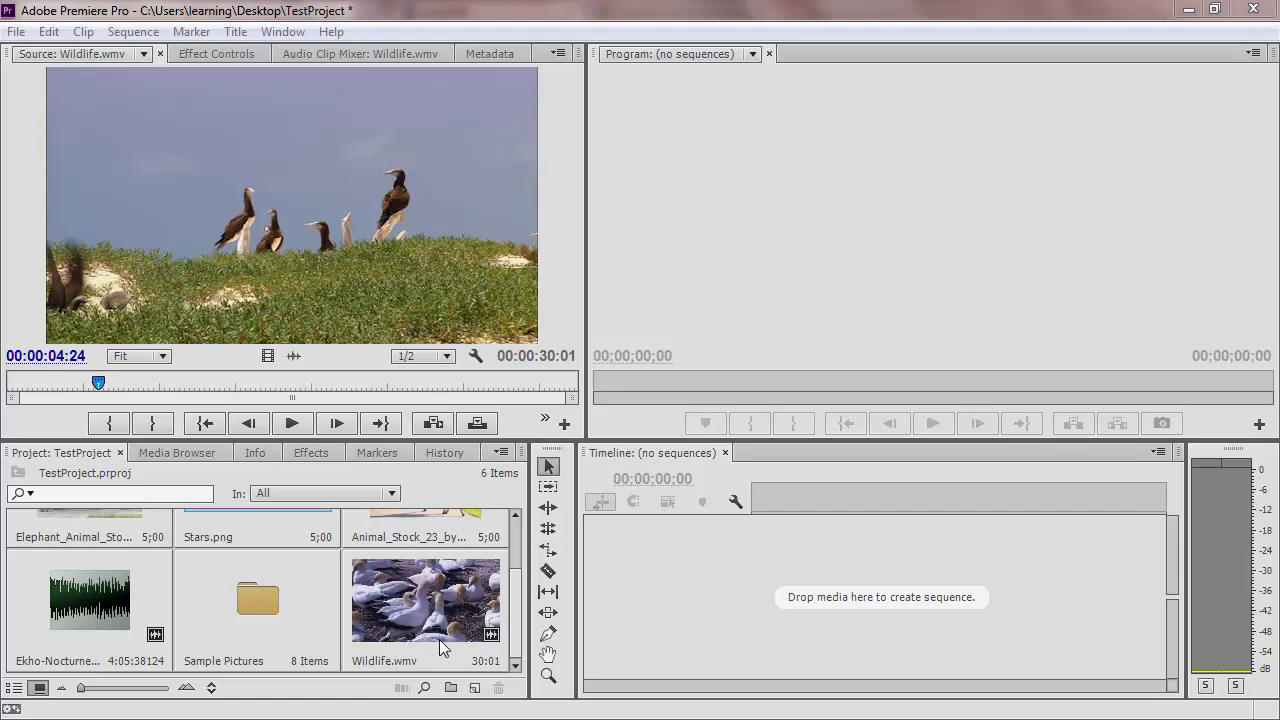
- Import Wildlife.wmv and add a new bin inside Sample Pictures
click(450, 688)
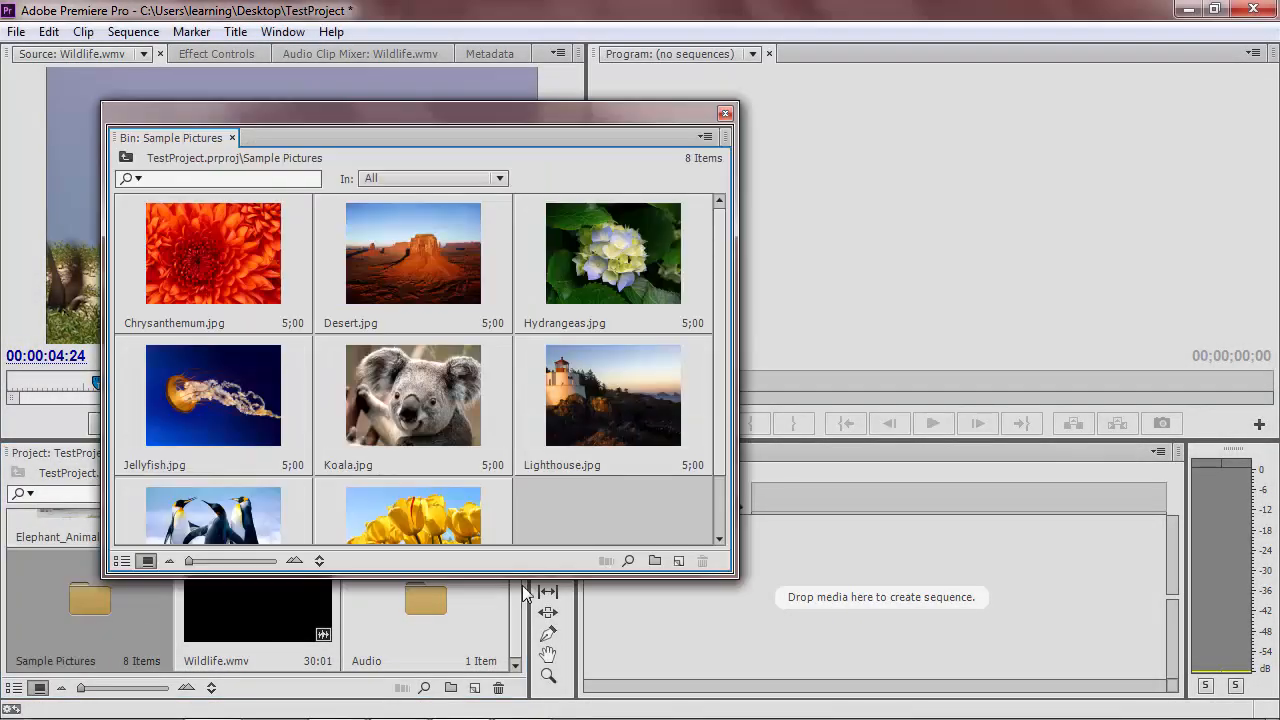
click(654, 560)
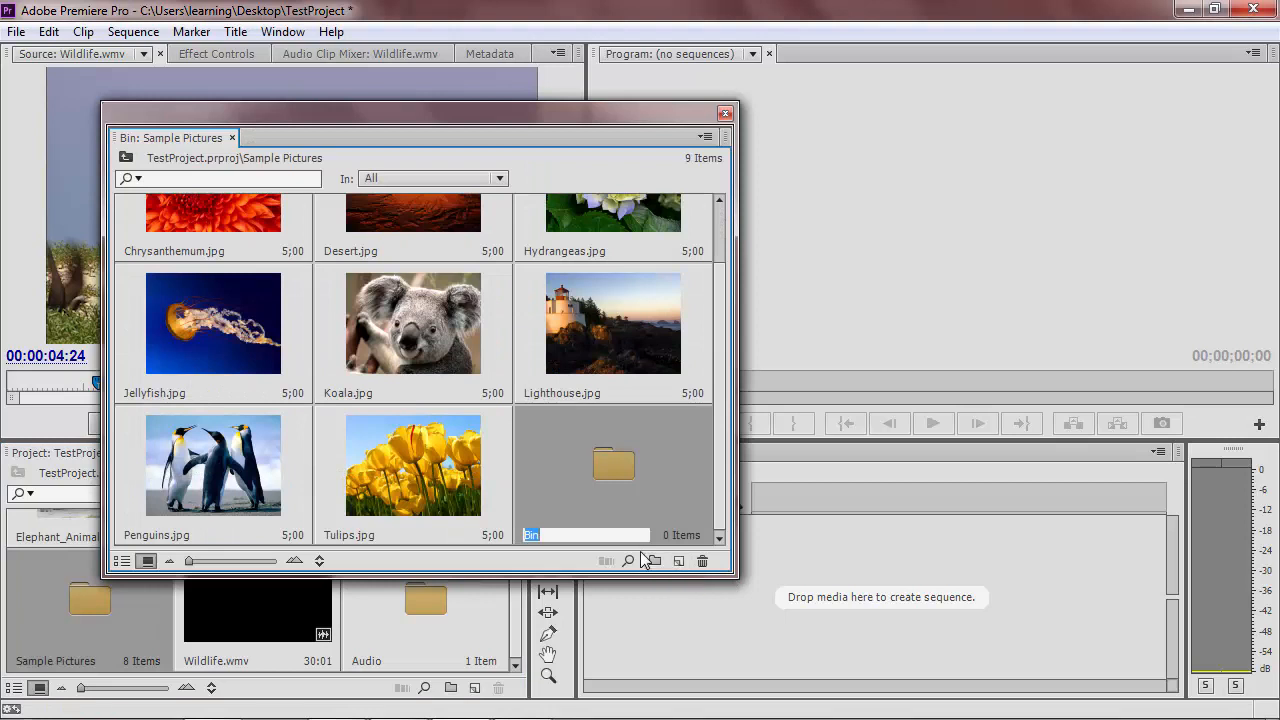